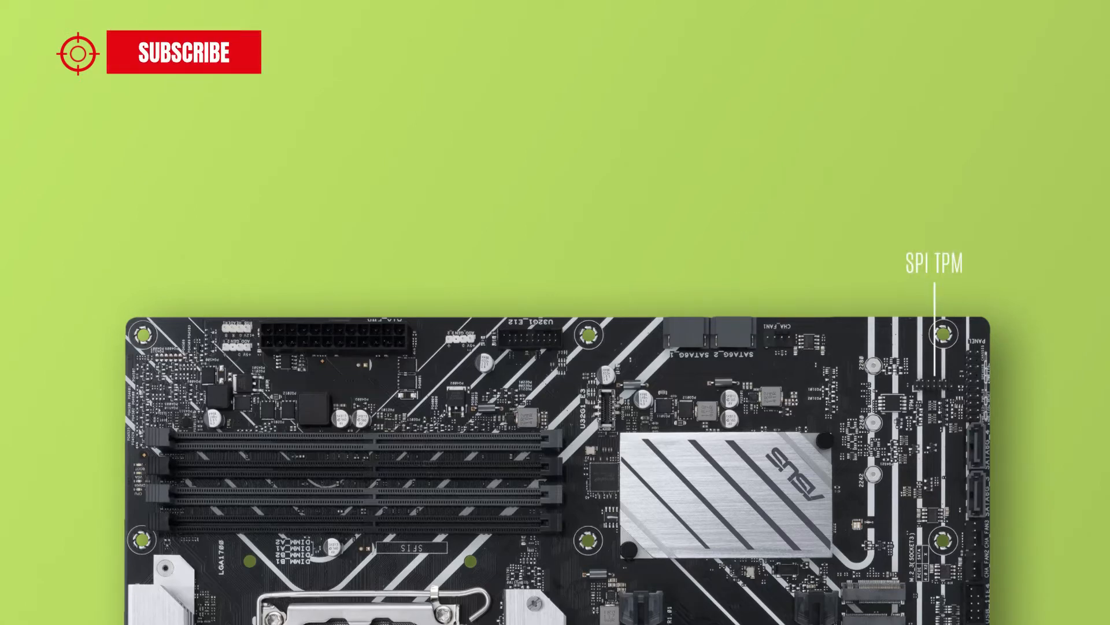
scroll("down", 3)
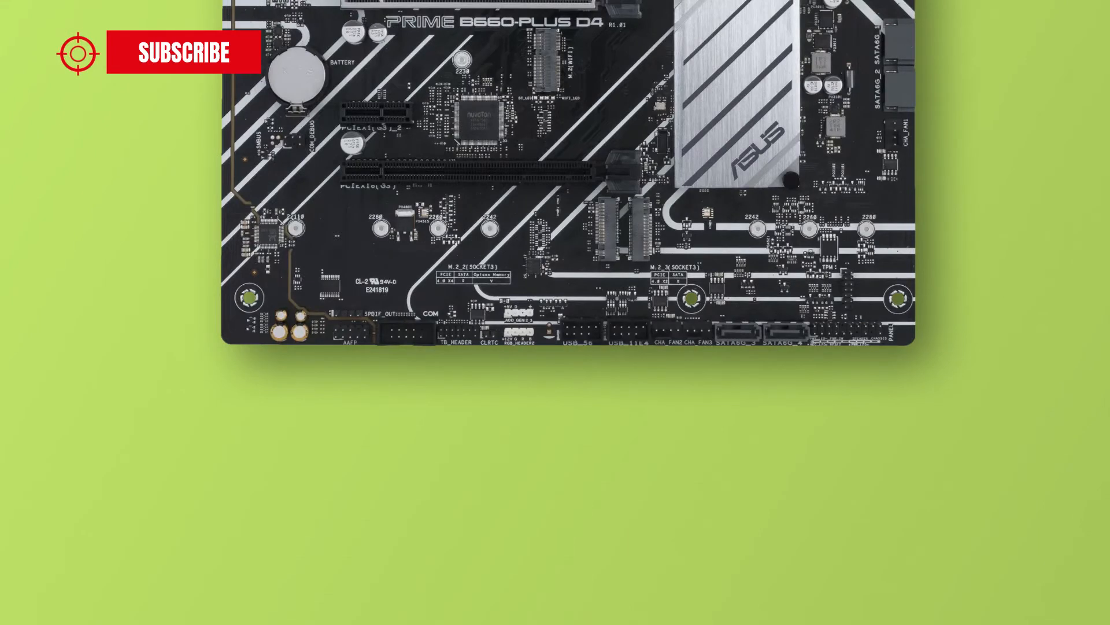